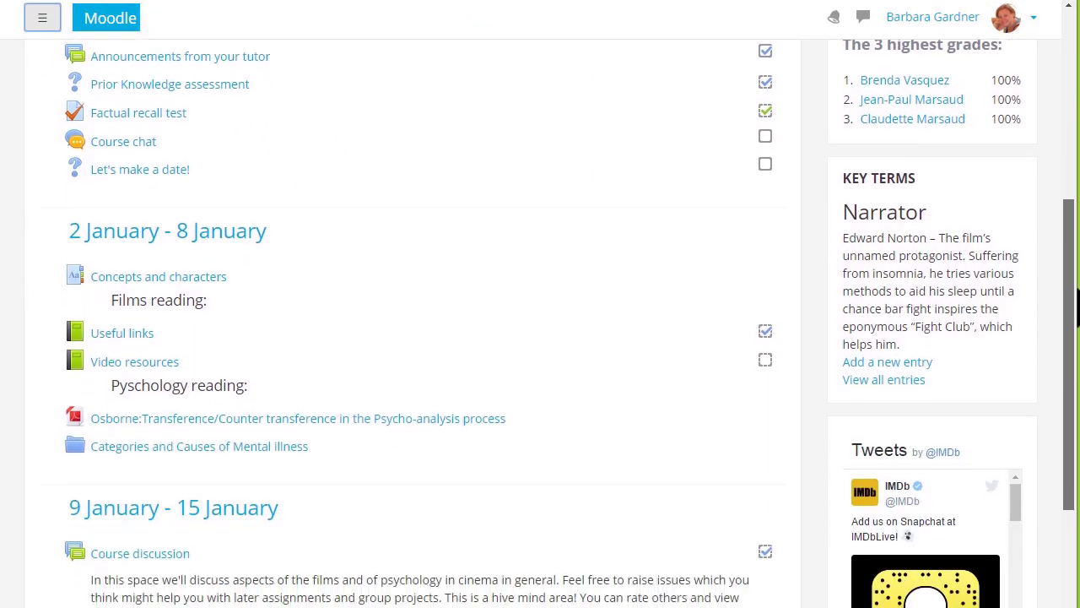
Step: Scroll back to the top and turn editing on for the Basic French course from the gear menu
{"action": "scroll", "scroll_direction": "down", "scroll_amount": 3}
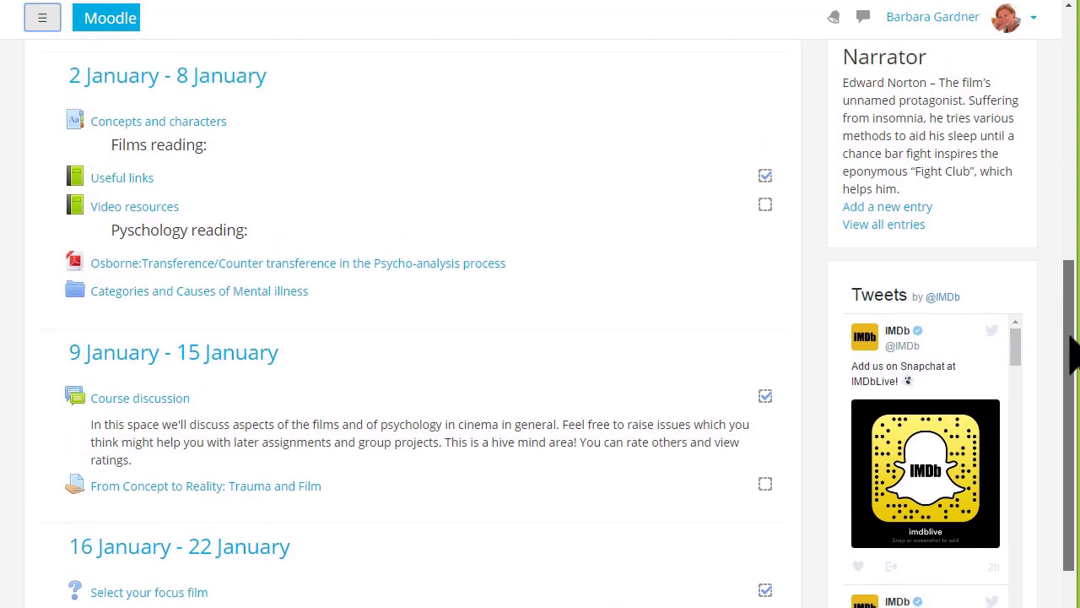
{"action": "scroll", "scroll_direction": "up", "scroll_amount": 3}
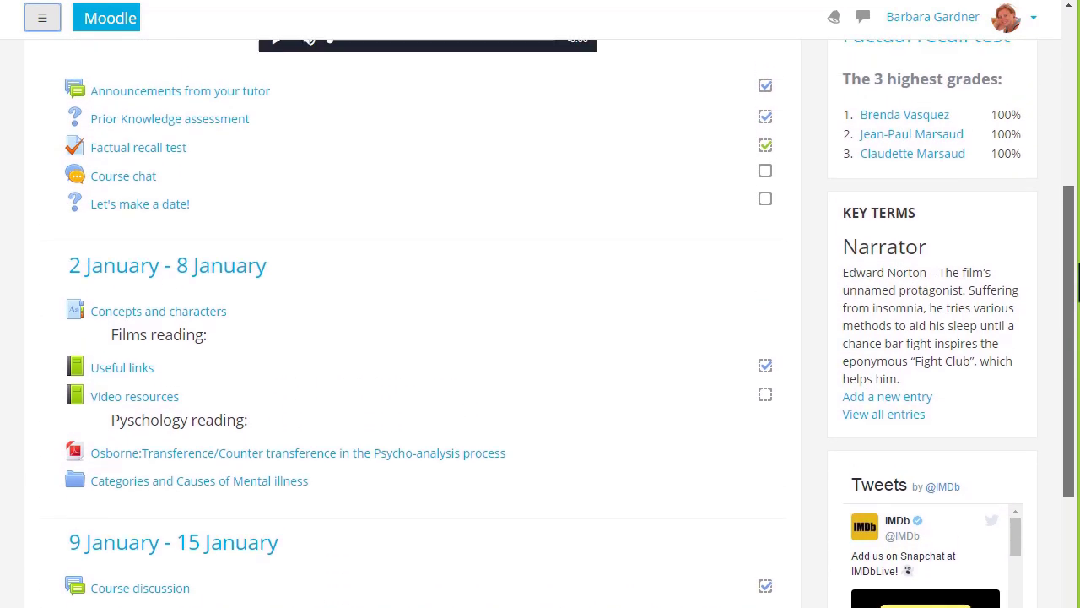
{"action": "scroll", "scroll_direction": "up", "scroll_amount": 3}
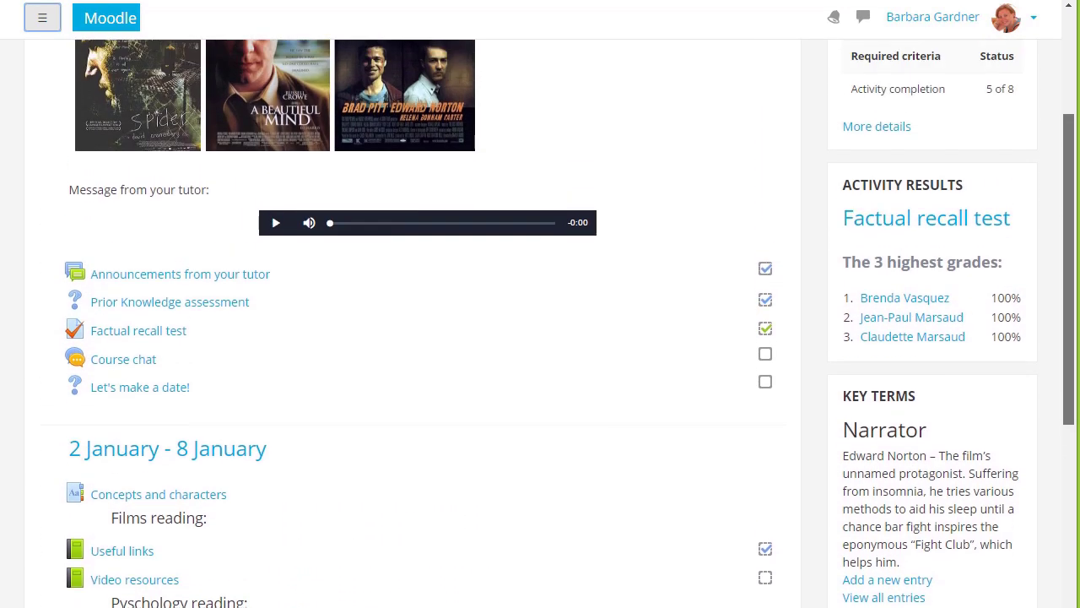
{"action": "scroll", "scroll_direction": "up", "scroll_amount": 3}
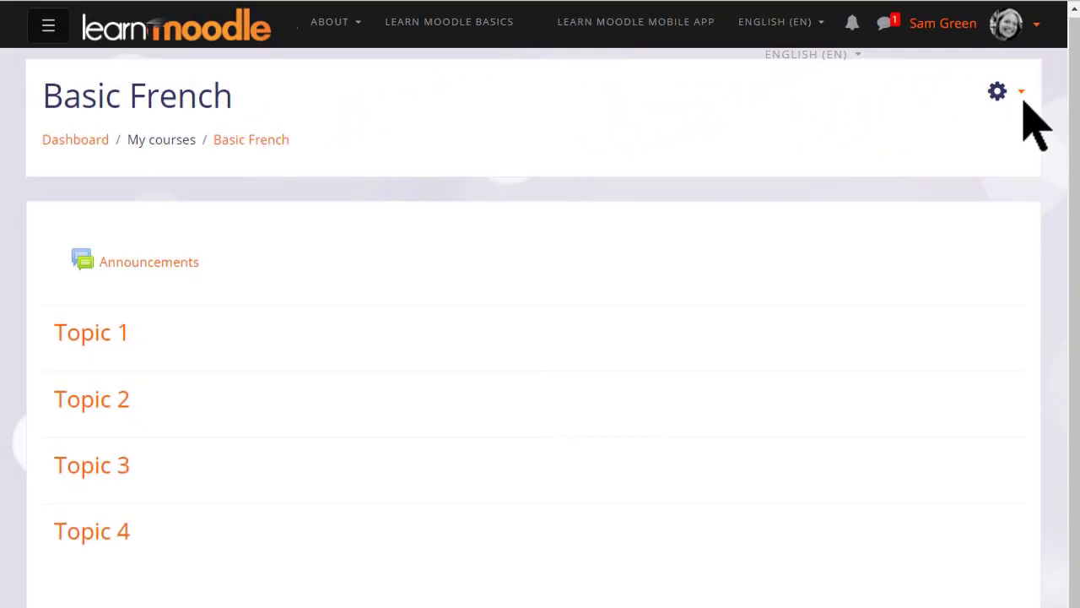
{"action": "mouse_move", "coordinate": [1022, 97]}
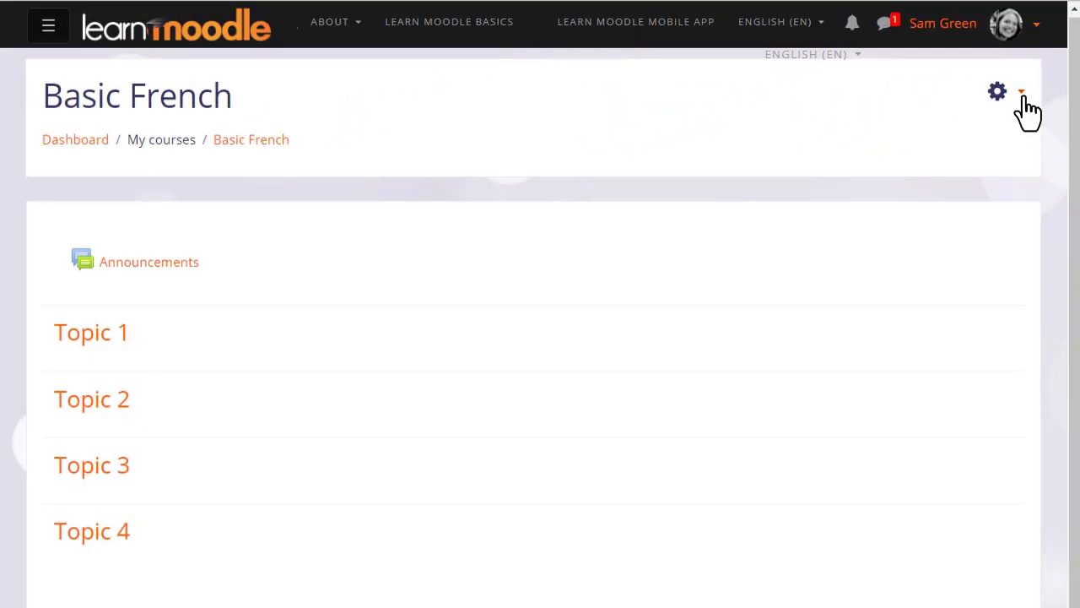
{"action": "left_click", "coordinate": [998, 91]}
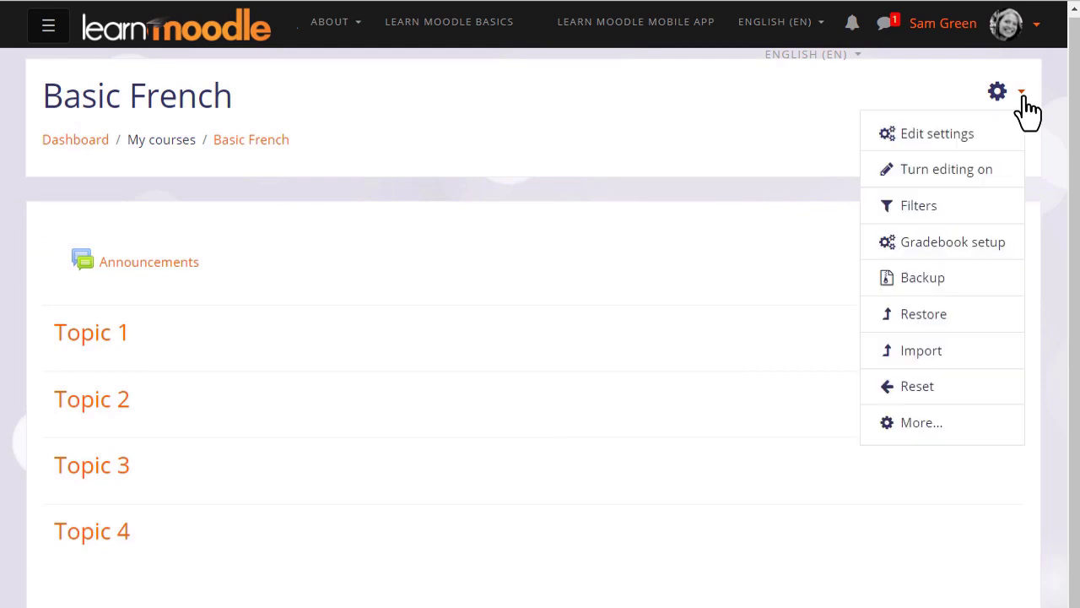
{"action": "mouse_move", "coordinate": [1034, 118]}
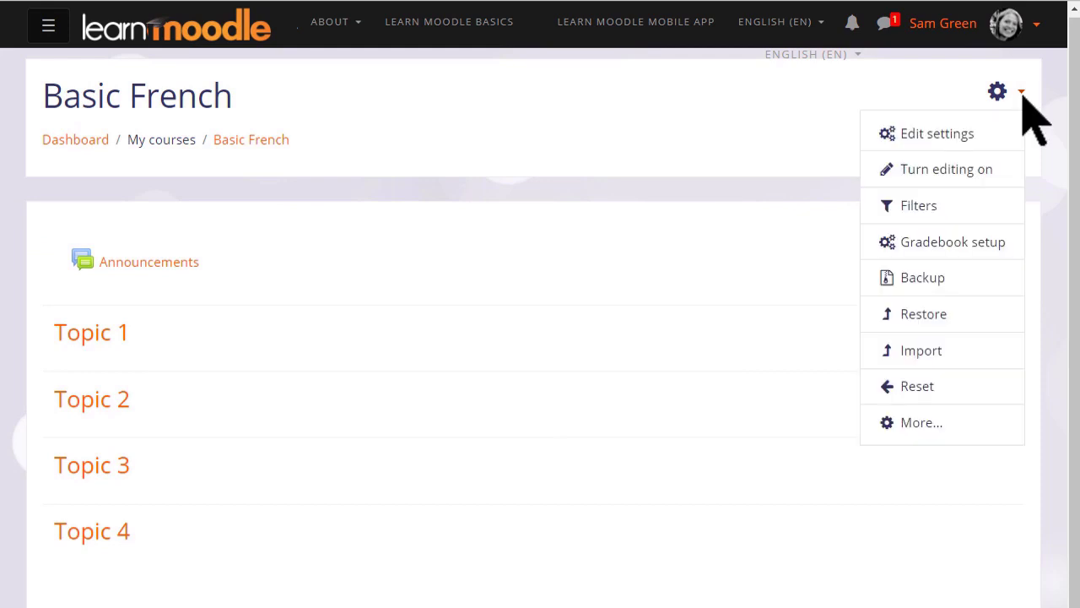
{"action": "mouse_move", "coordinate": [946, 168]}
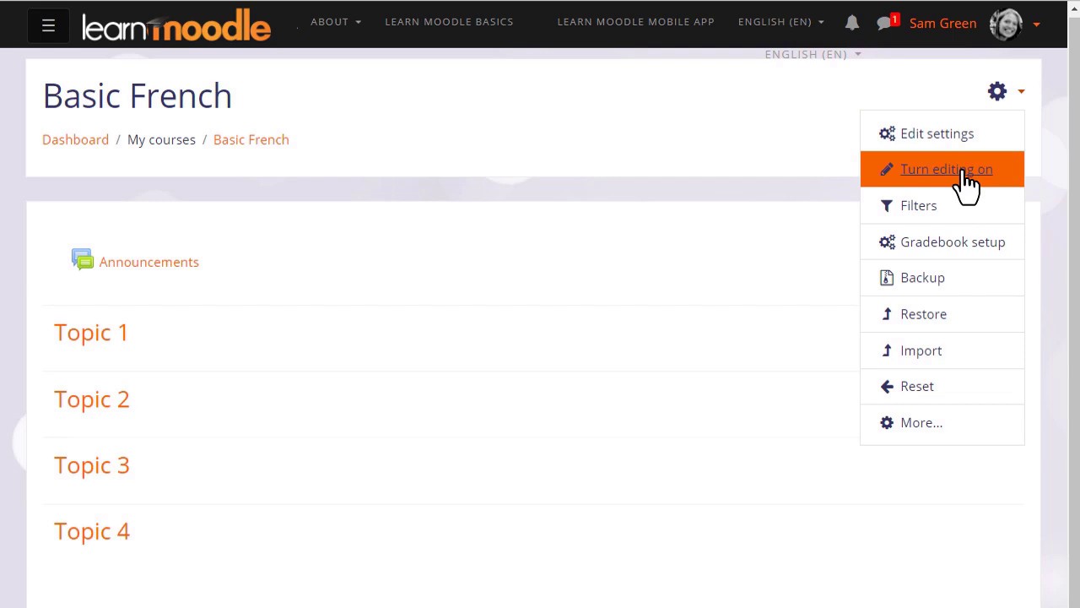
{"action": "left_click", "coordinate": [946, 169]}
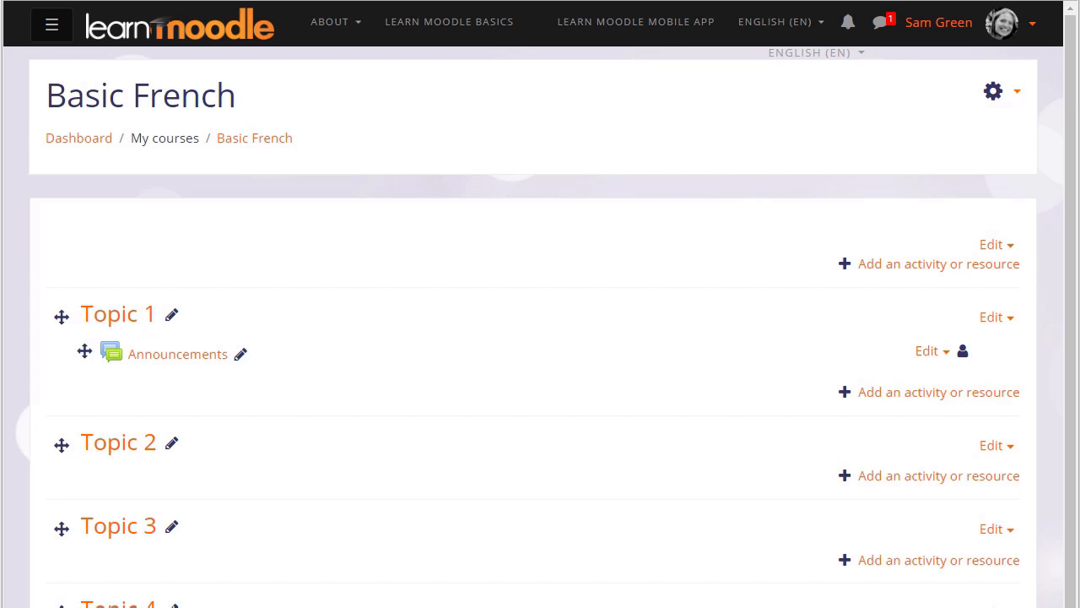
{"action": "mouse_move", "coordinate": [950, 384]}
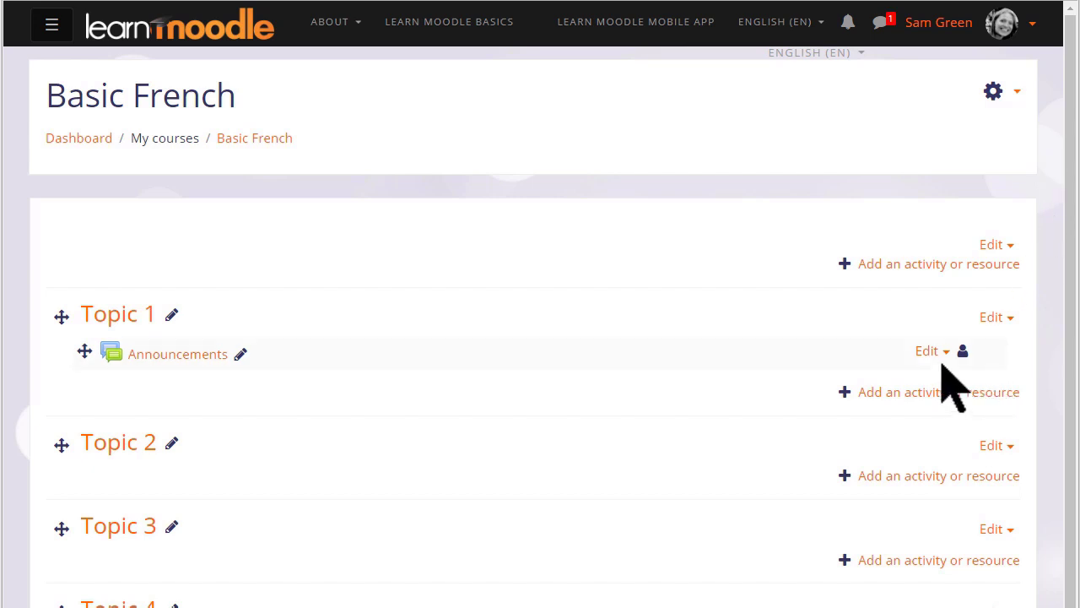
{"action": "left_click", "coordinate": [928, 350]}
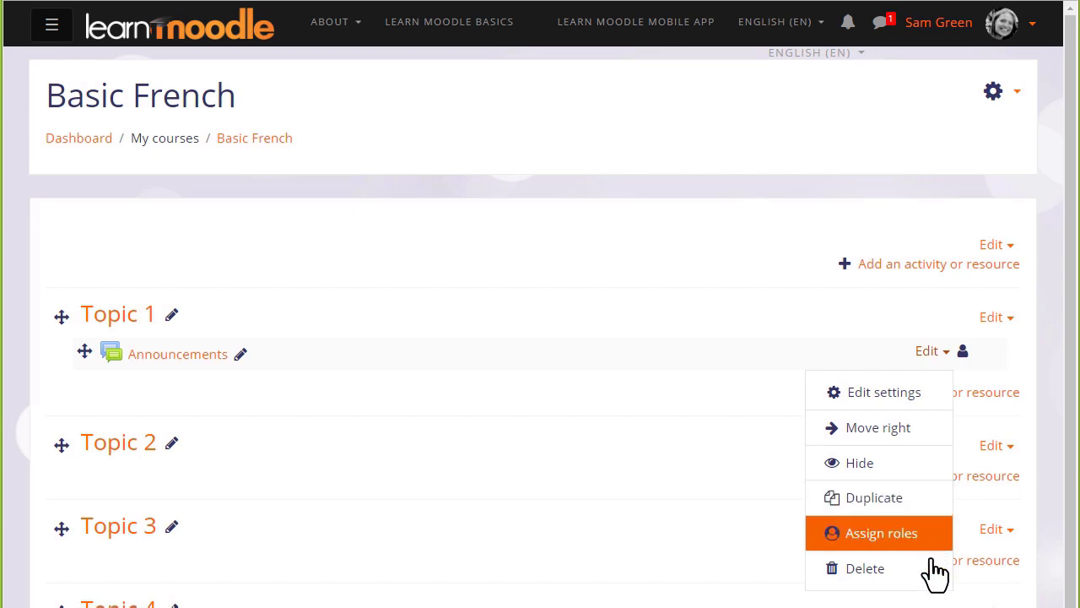
{"action": "mouse_move", "coordinate": [971, 388]}
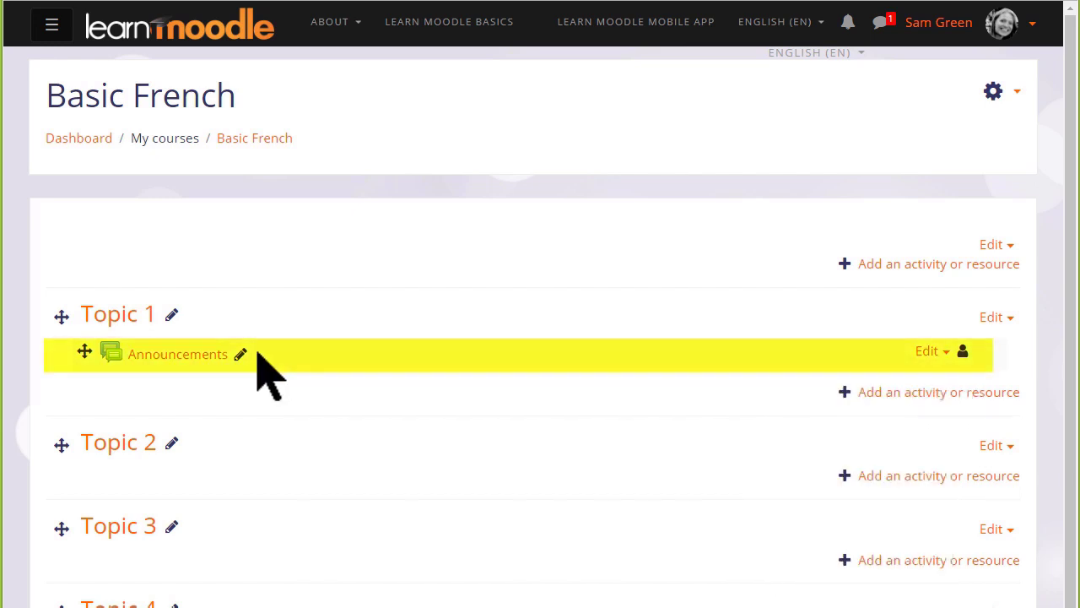
{"action": "mouse_move", "coordinate": [84, 353]}
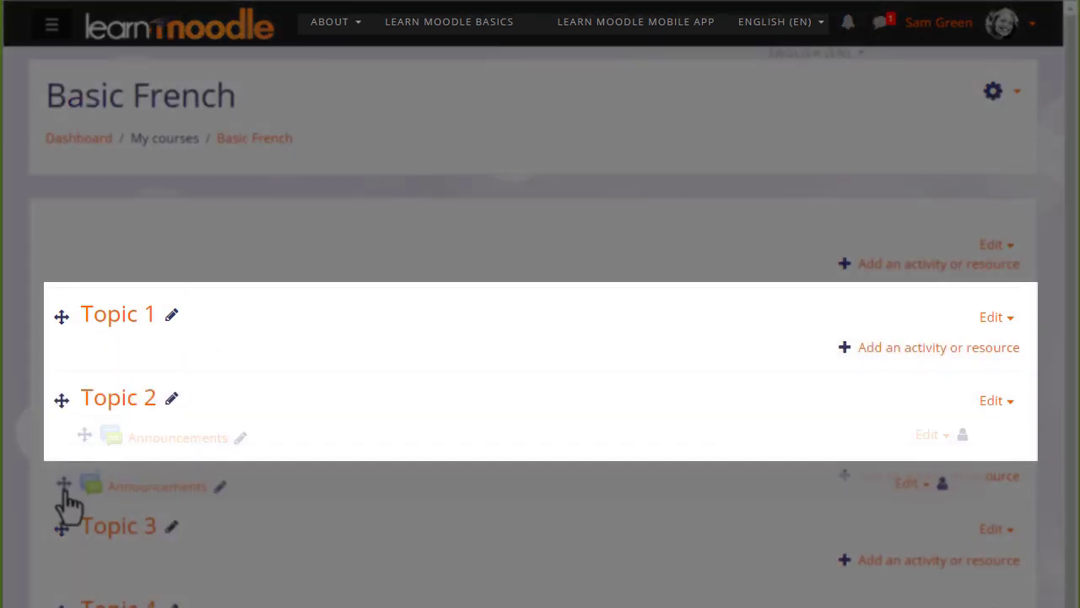
{"action": "left_click_drag", "start_coordinate": [85, 485], "coordinate": [85, 437]}
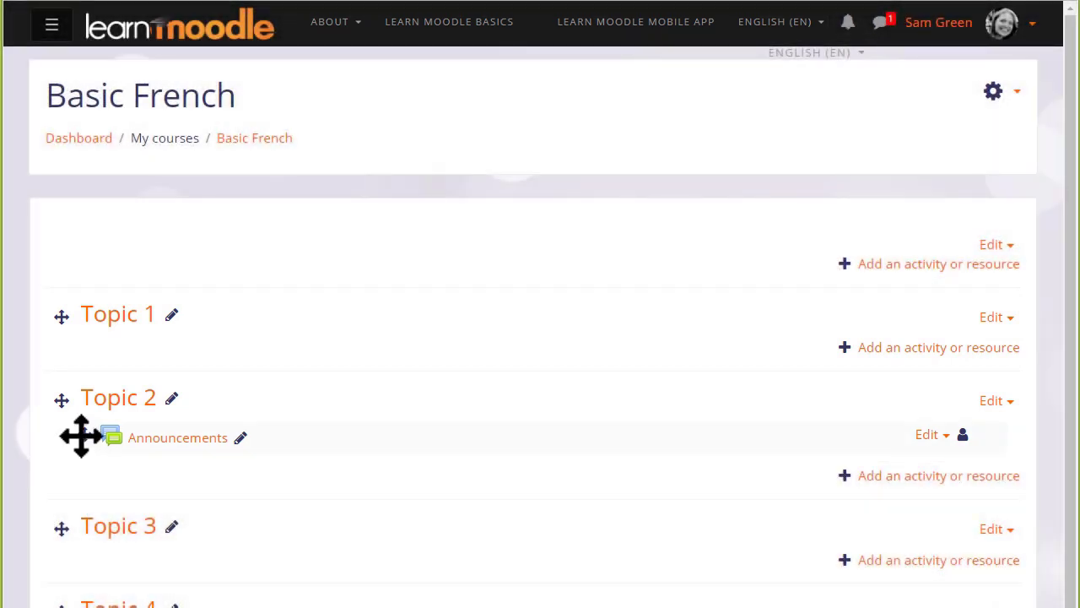
{"action": "left_click_drag", "start_coordinate": [80, 437], "coordinate": [84, 354]}
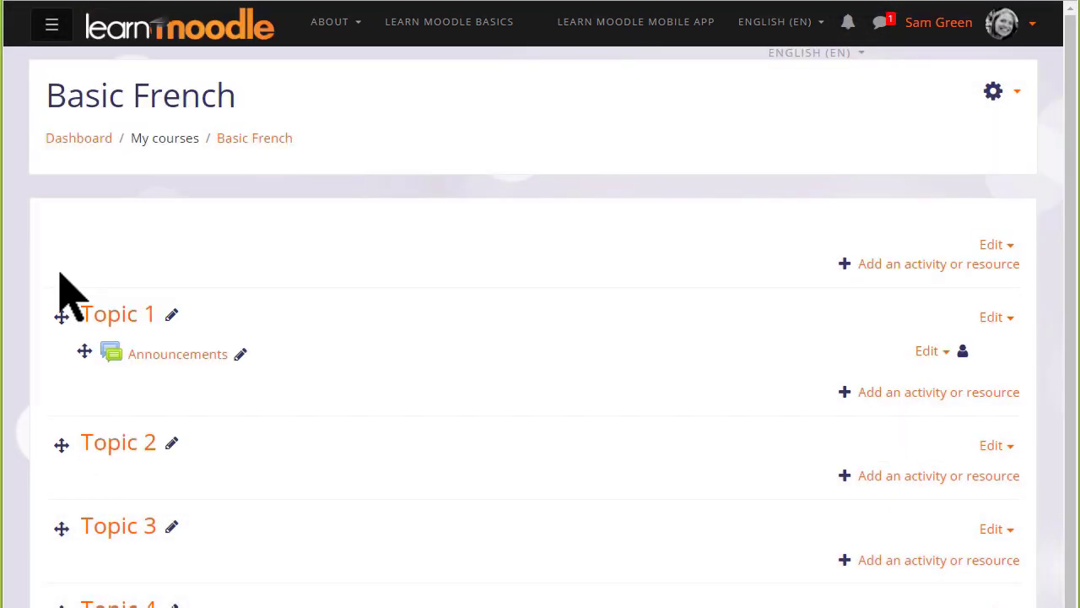
{"action": "mouse_move", "coordinate": [755, 541]}
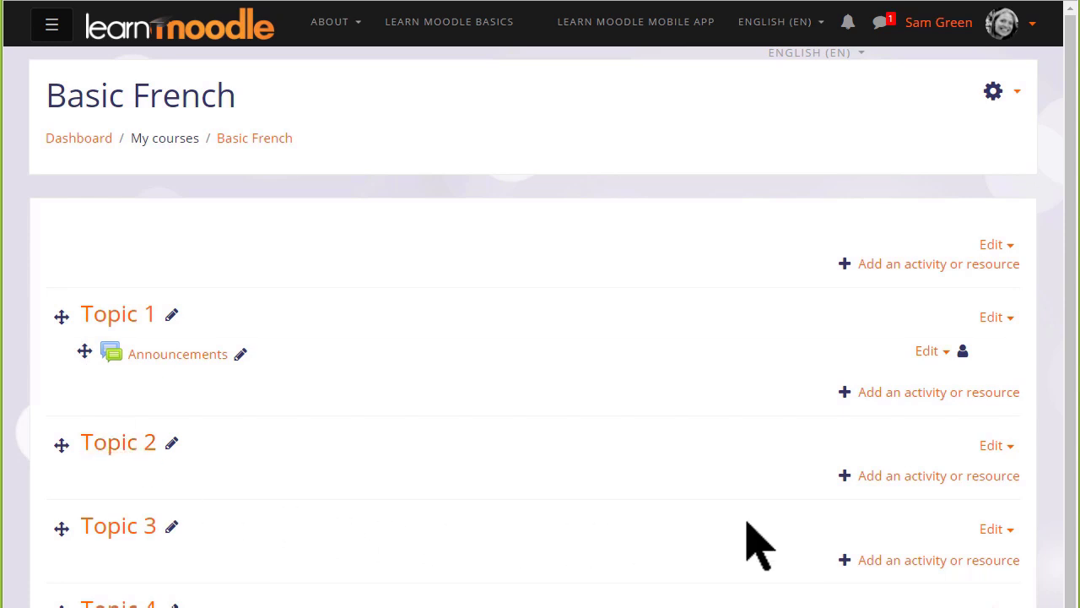
{"action": "mouse_move", "coordinate": [914, 494]}
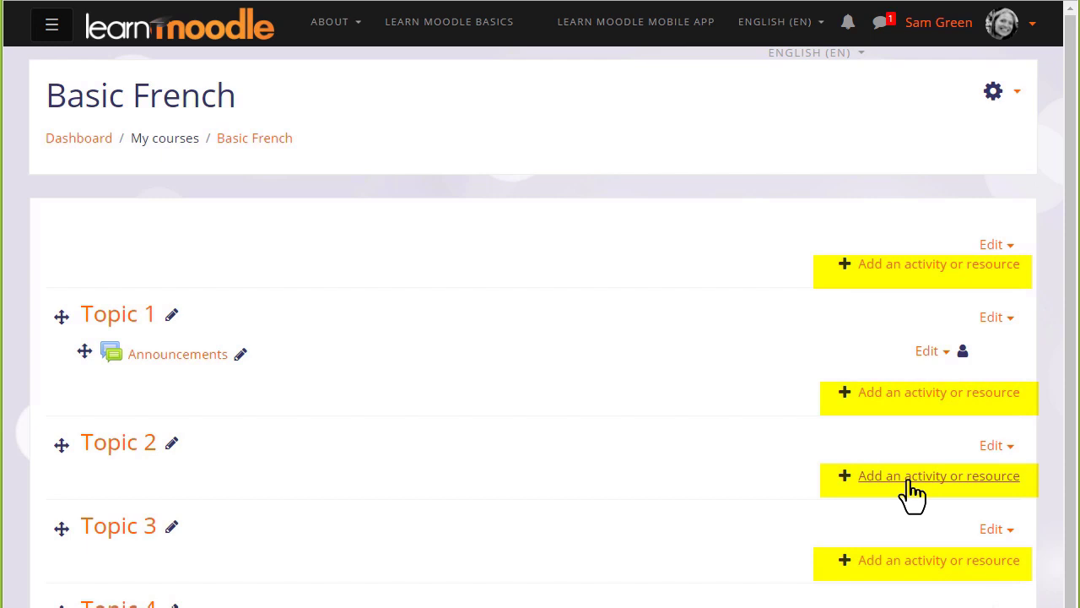
{"action": "left_click", "coordinate": [938, 475]}
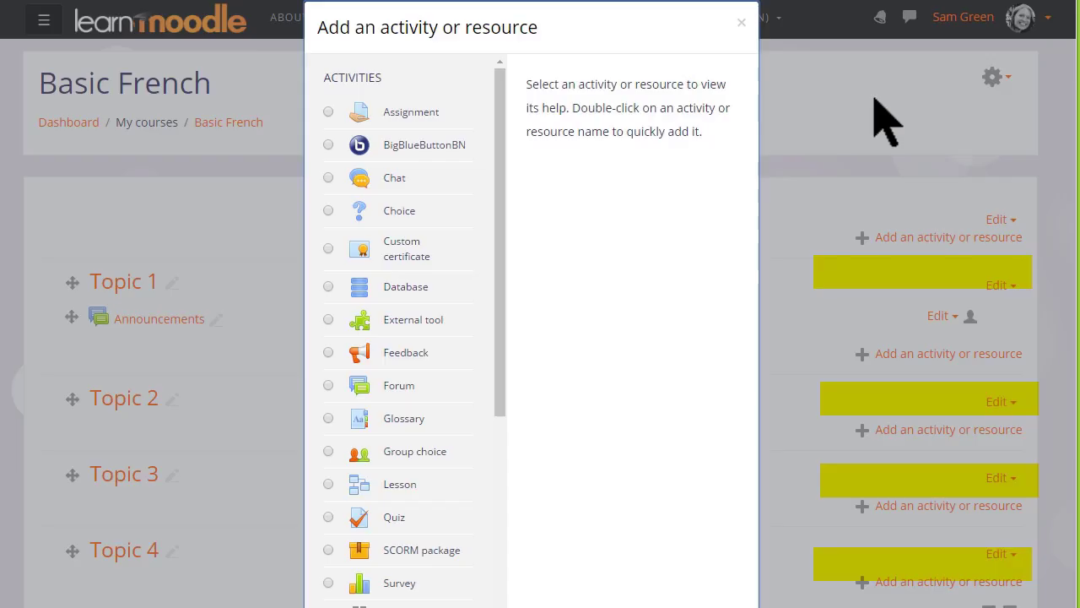
{"action": "mouse_move", "coordinate": [607, 439]}
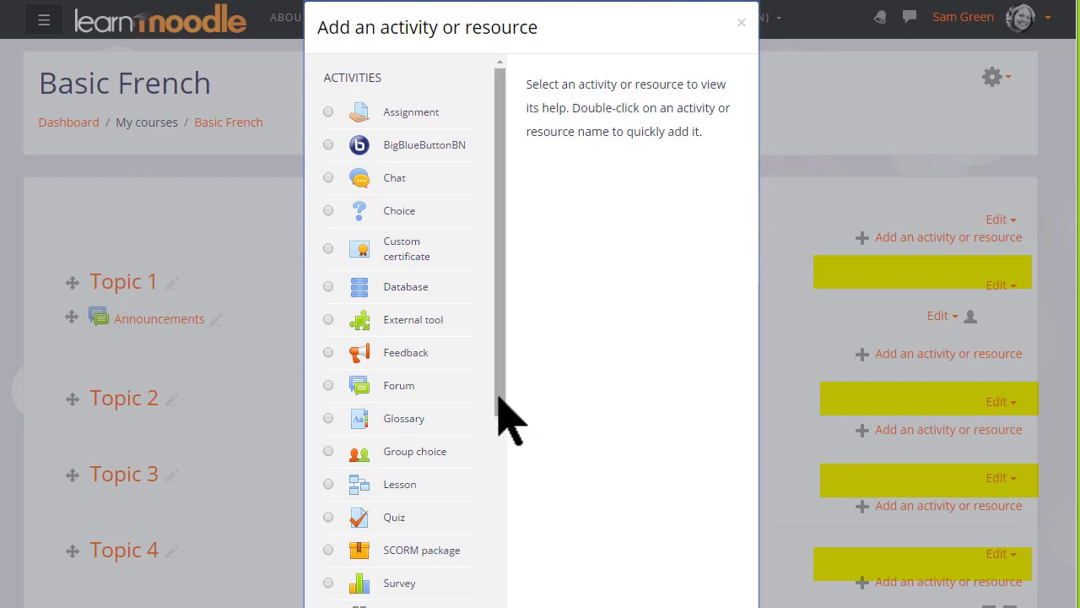
{"action": "scroll", "scroll_direction": "down", "scroll_amount": 3}
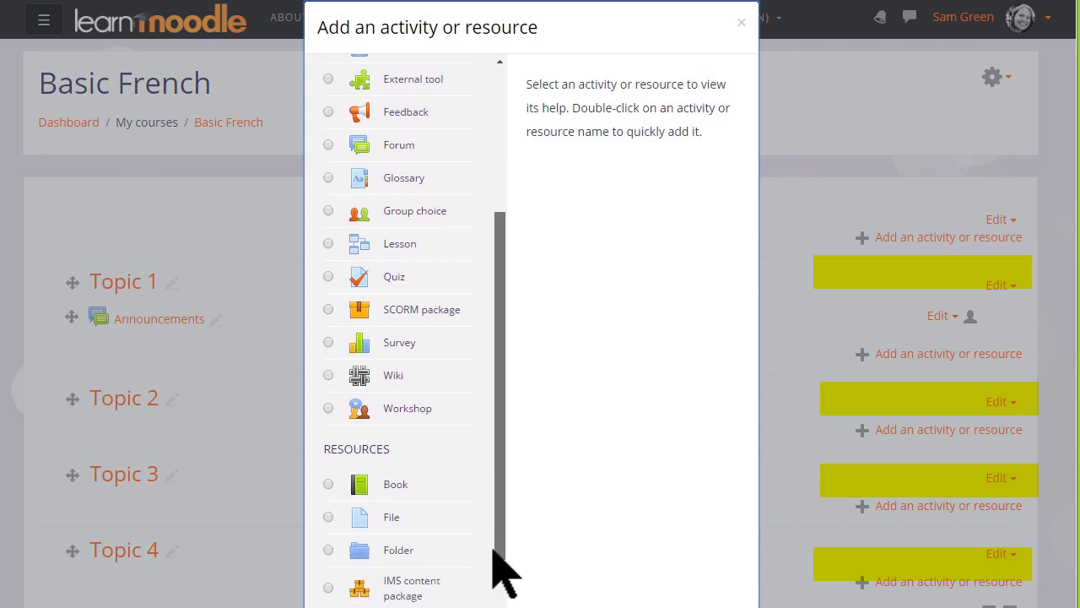
{"action": "scroll", "scroll_direction": "up", "scroll_amount": 3}
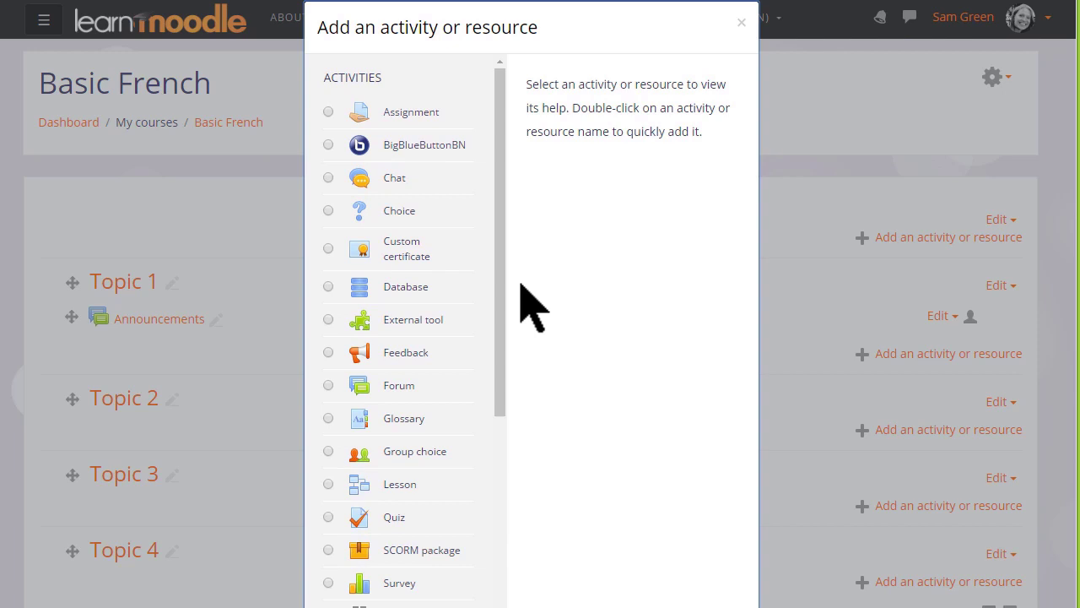
{"action": "mouse_move", "coordinate": [718, 578]}
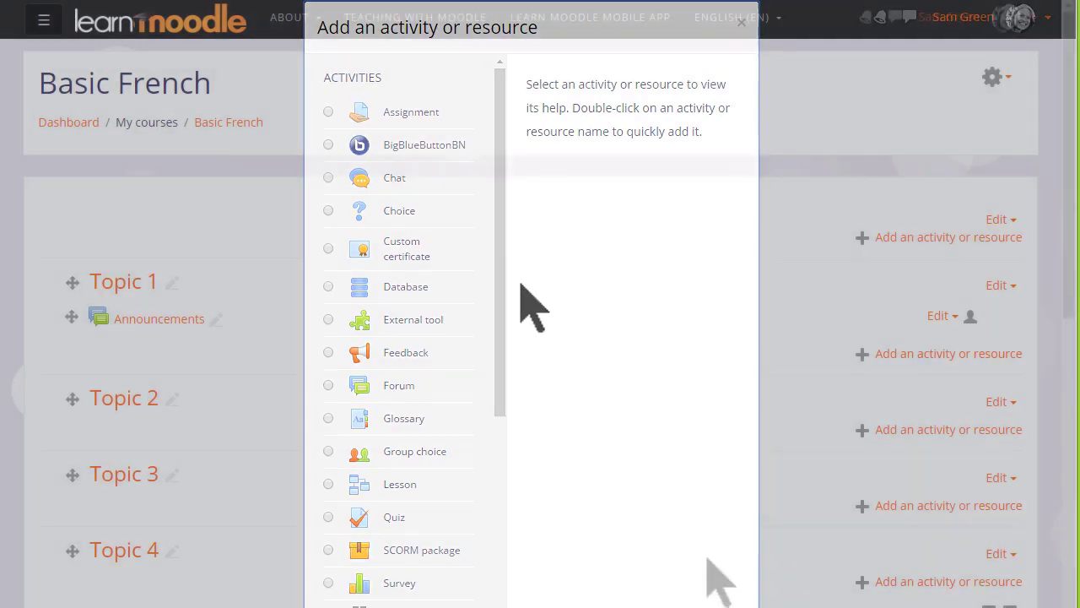
{"action": "left_click", "coordinate": [742, 21]}
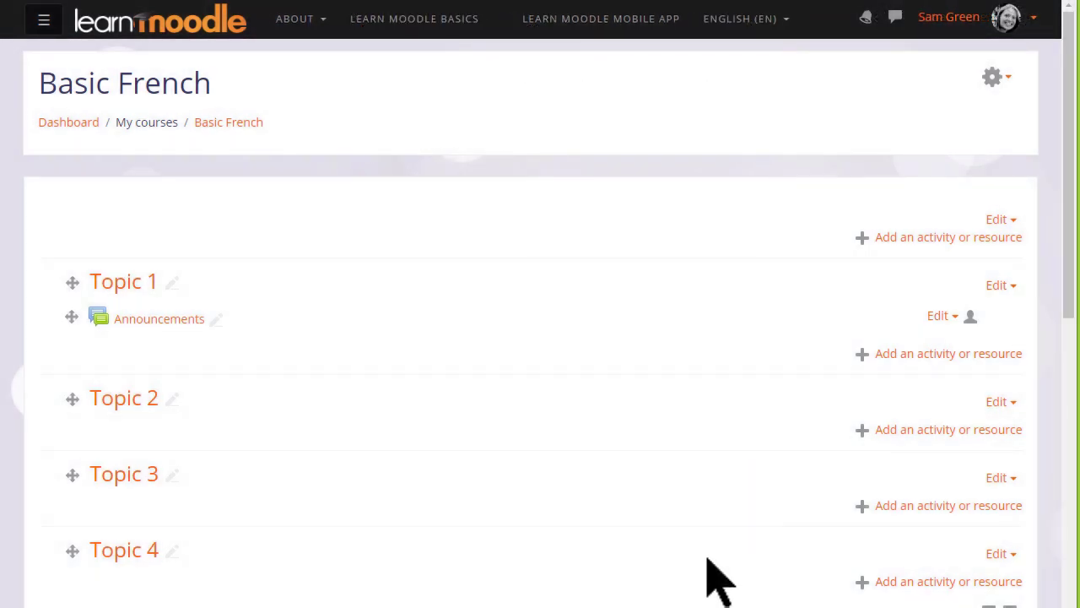